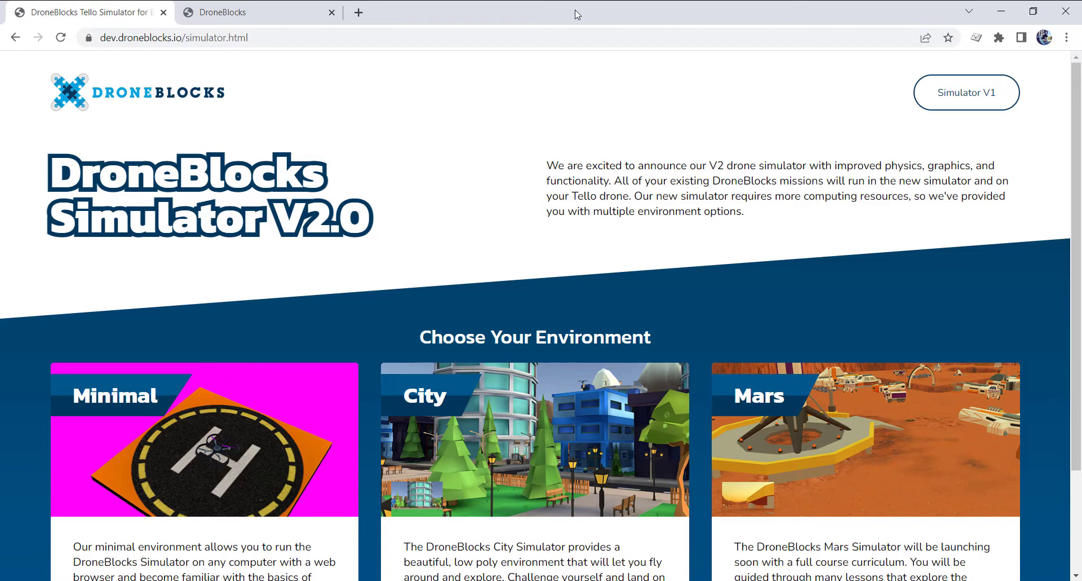
mouse_move(594, 63)
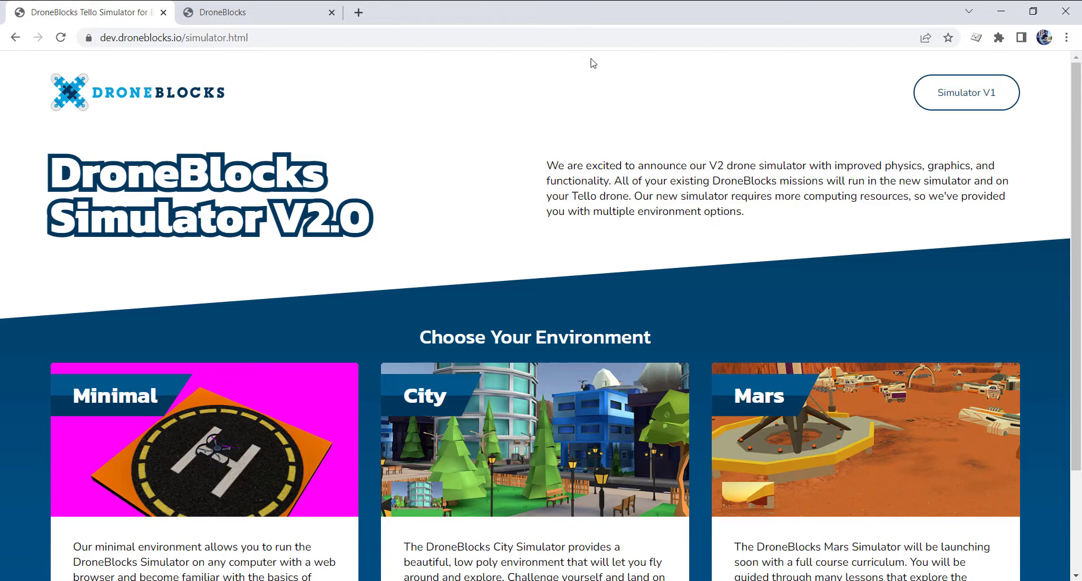
- Launch the Mars simulator environment
scroll(down, 3)
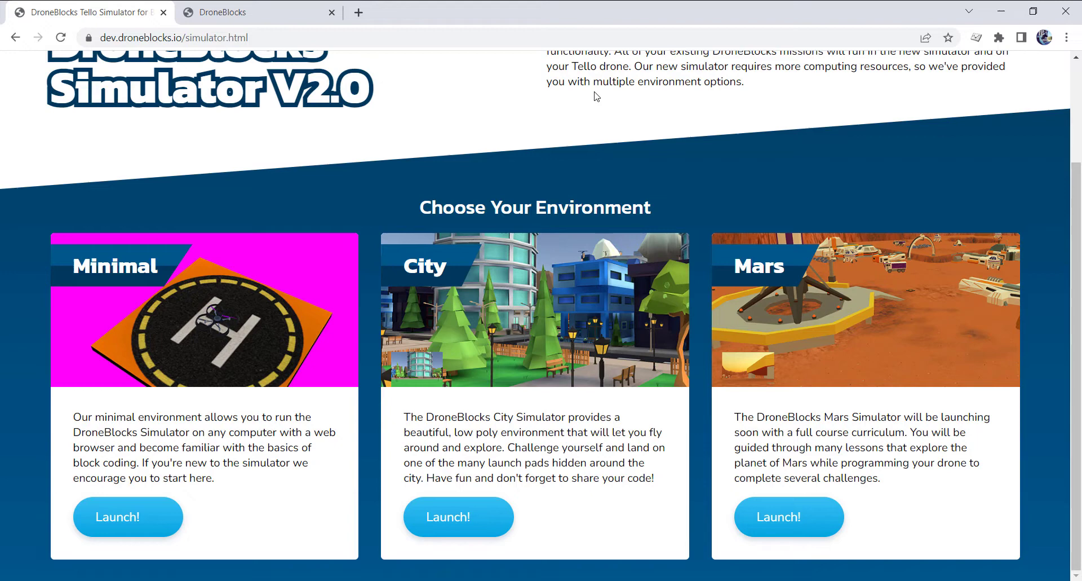
mouse_move(706, 293)
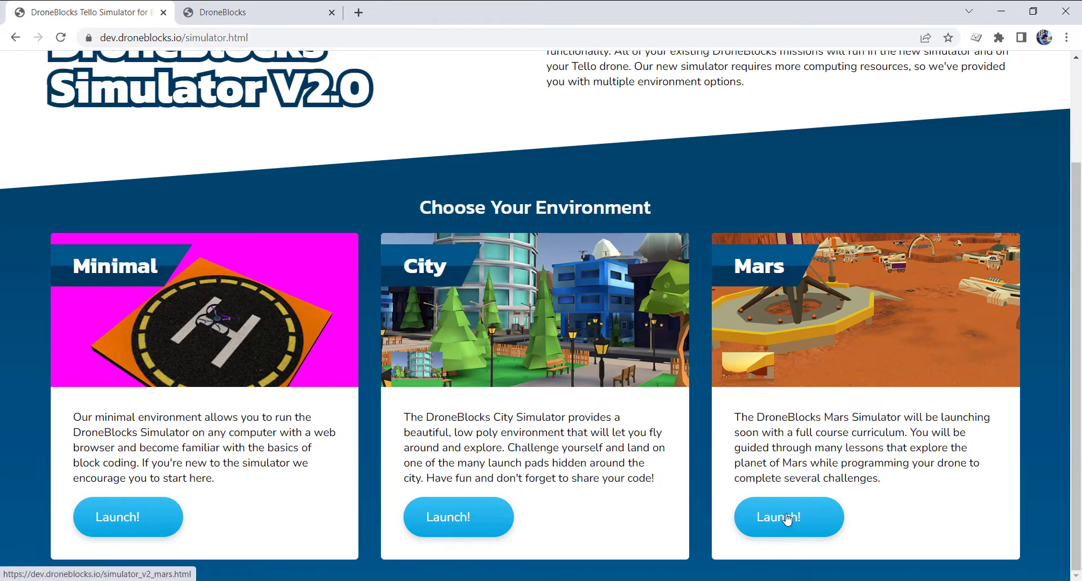
click(788, 516)
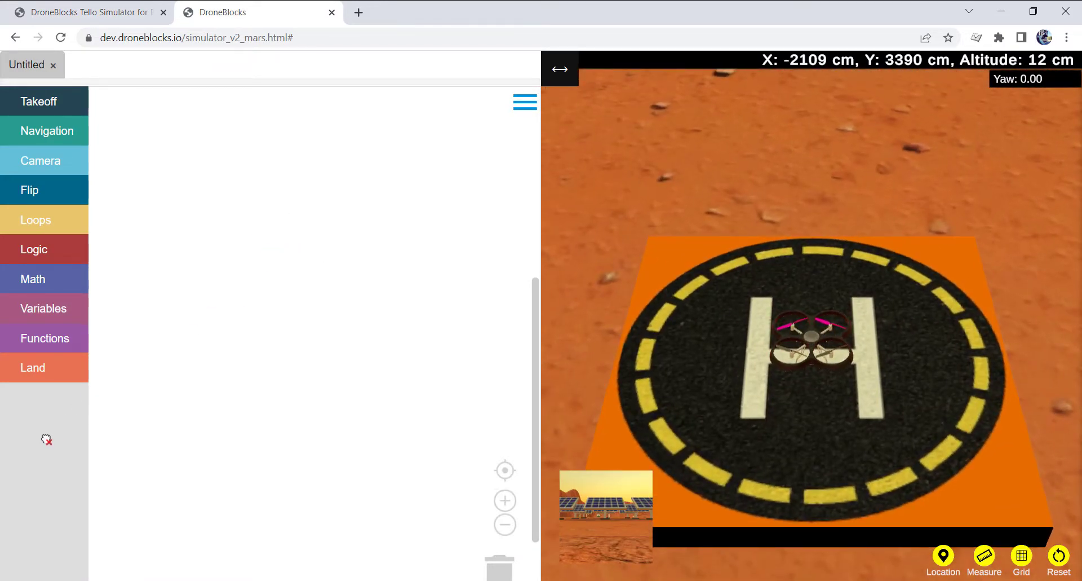
- Add a takeoff block and launch the mission so the drone lifts off the pad
click(38, 102)
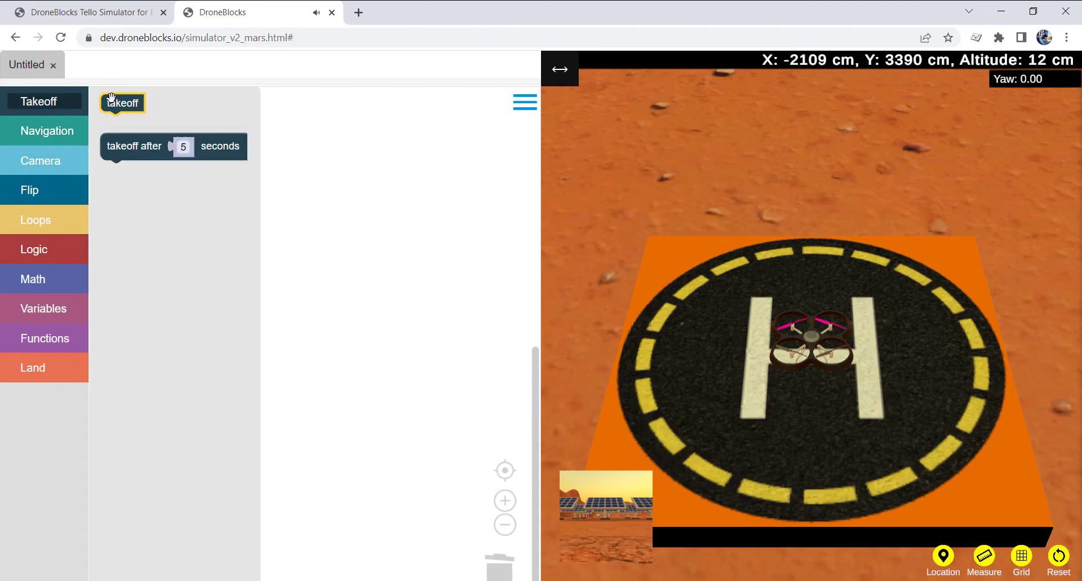
click(524, 102)
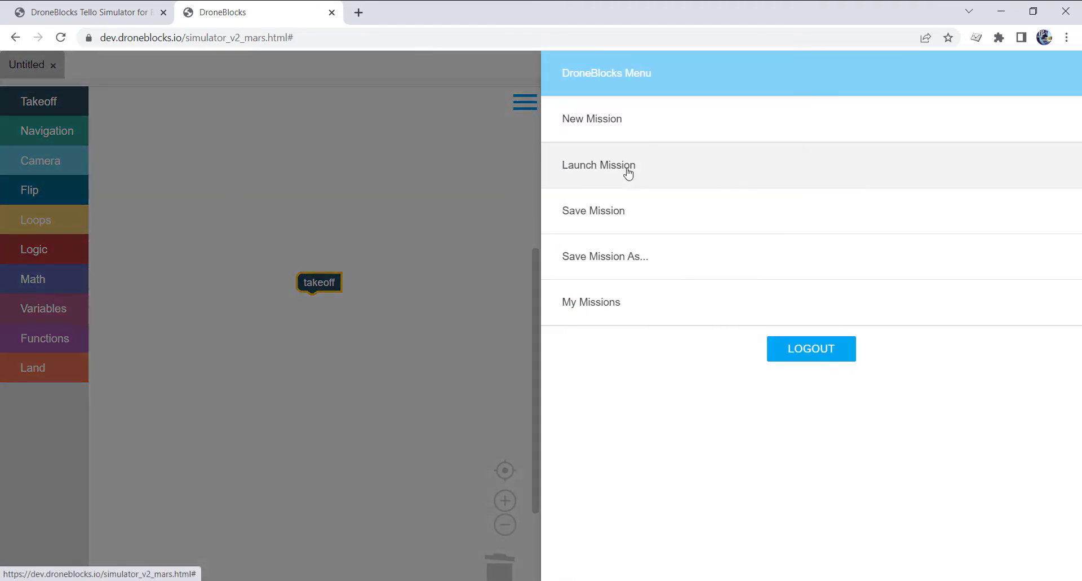
click(599, 165)
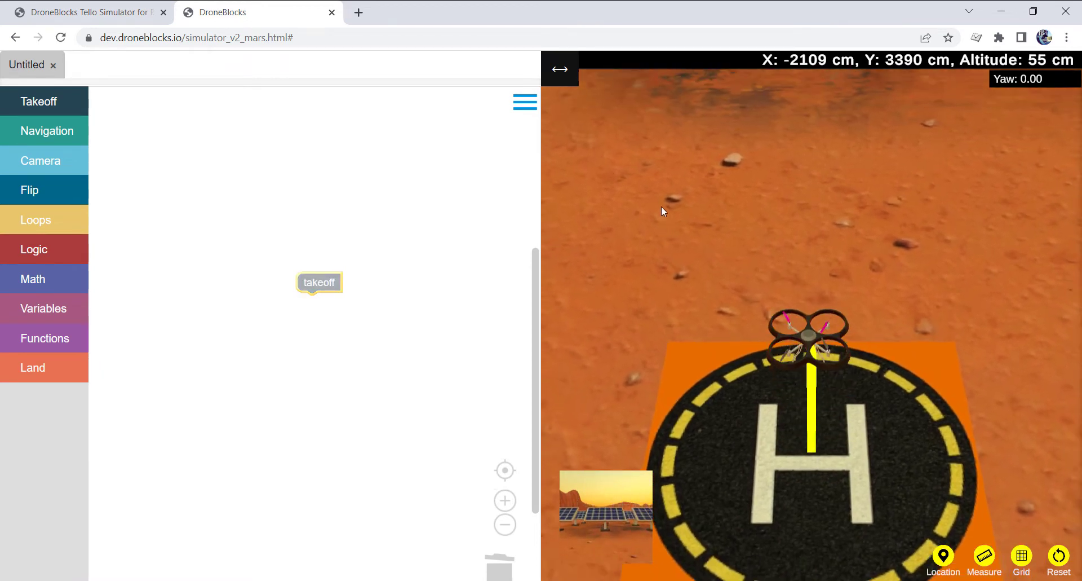
- Fly the drone by keyboard up to about 894 cm over the Mars terrain
click(559, 69)
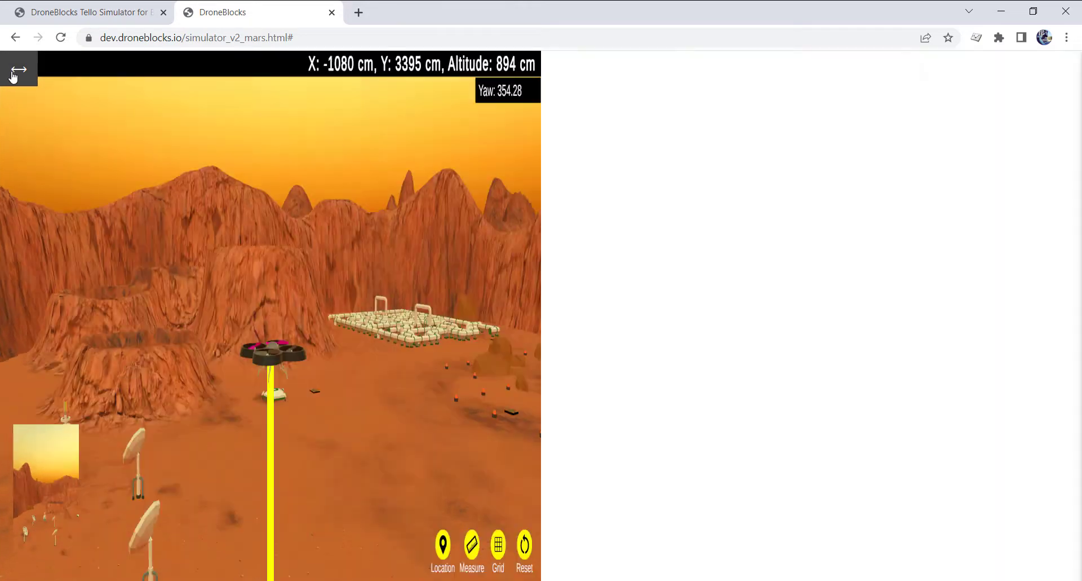
- Restore the block editor and replace the mission with a land block to touch down
click(20, 70)
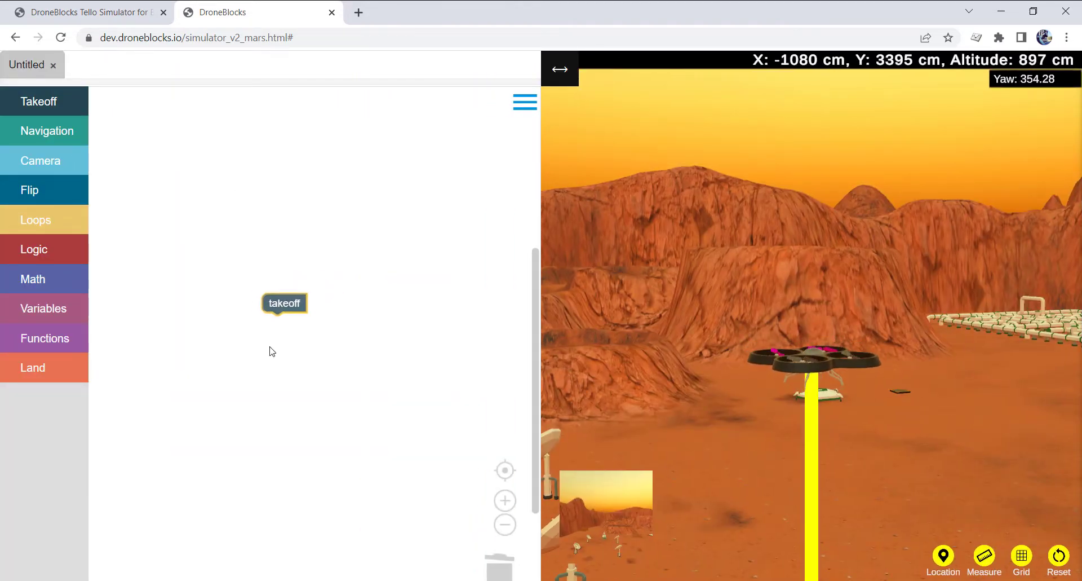
click(33, 366)
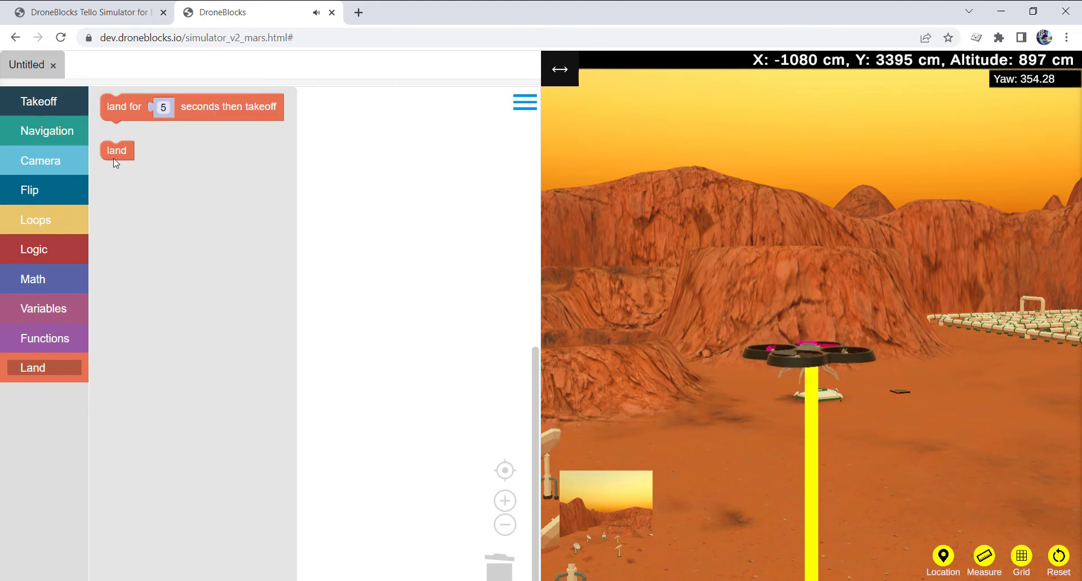
click(525, 102)
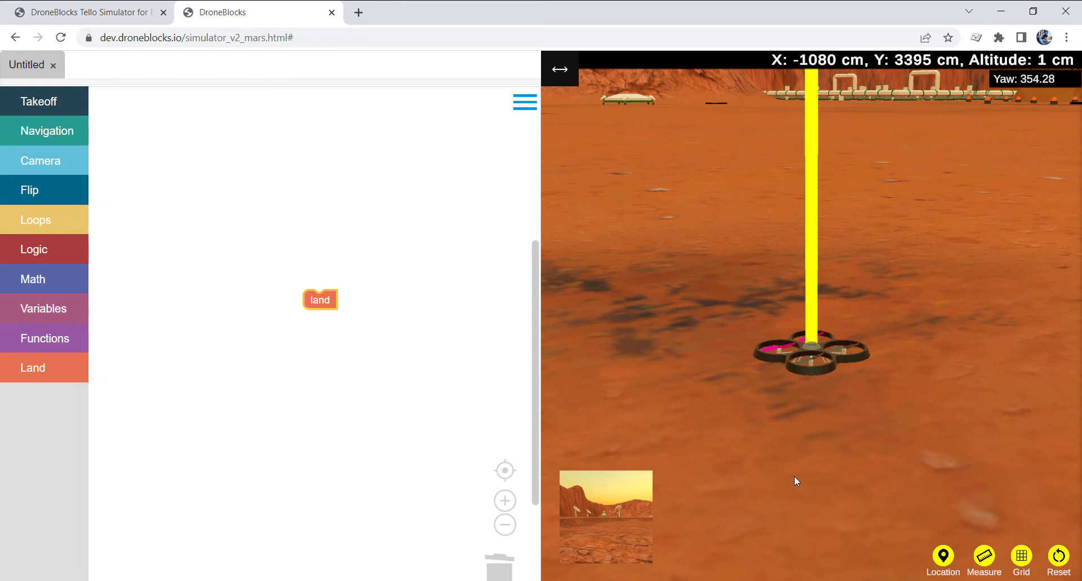
mouse_move(657, 385)
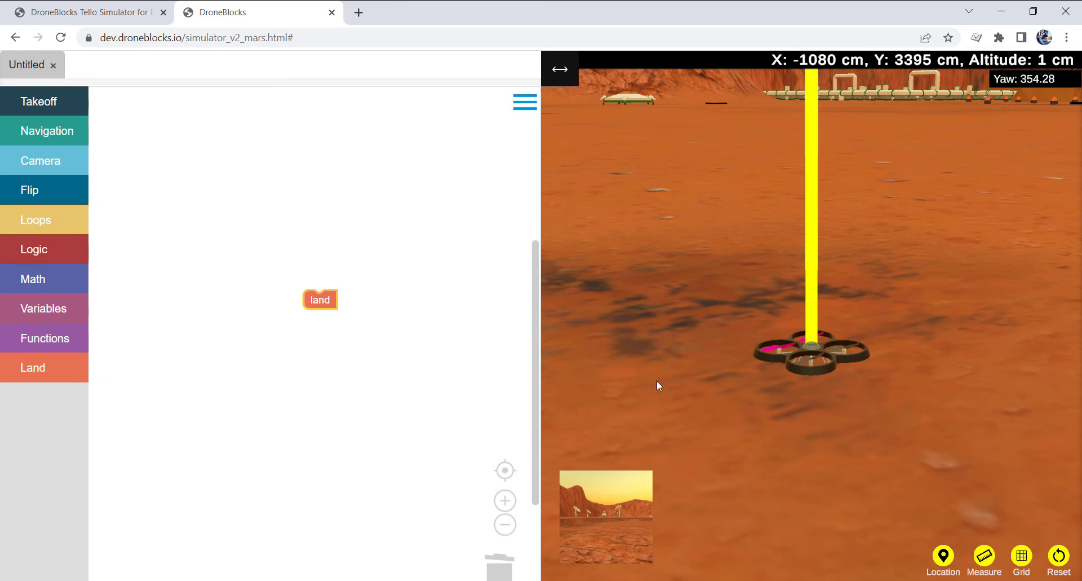